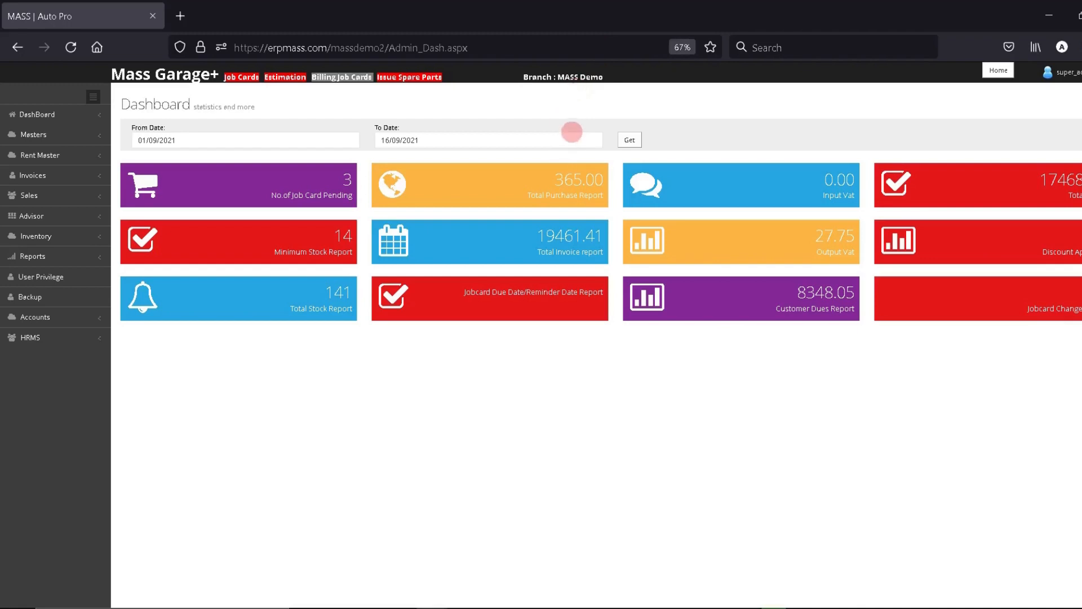
{"action": "mouse_move", "coordinate": [394, 101]}
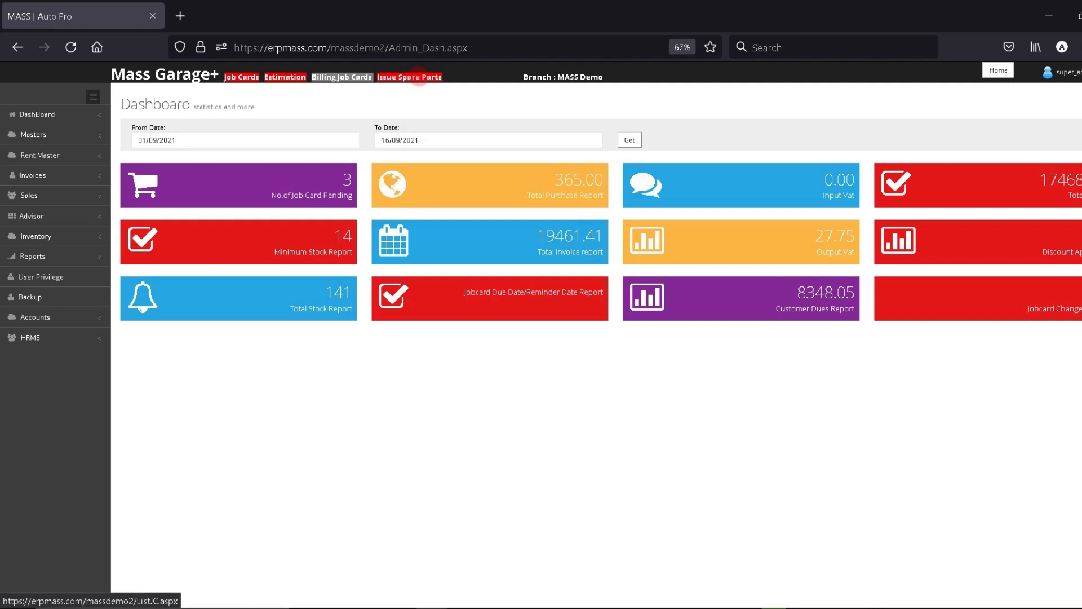
Reach the Issue Spare Parts pending list through the Advisor section of the sidebar
{"action": "left_click", "coordinate": [31, 217]}
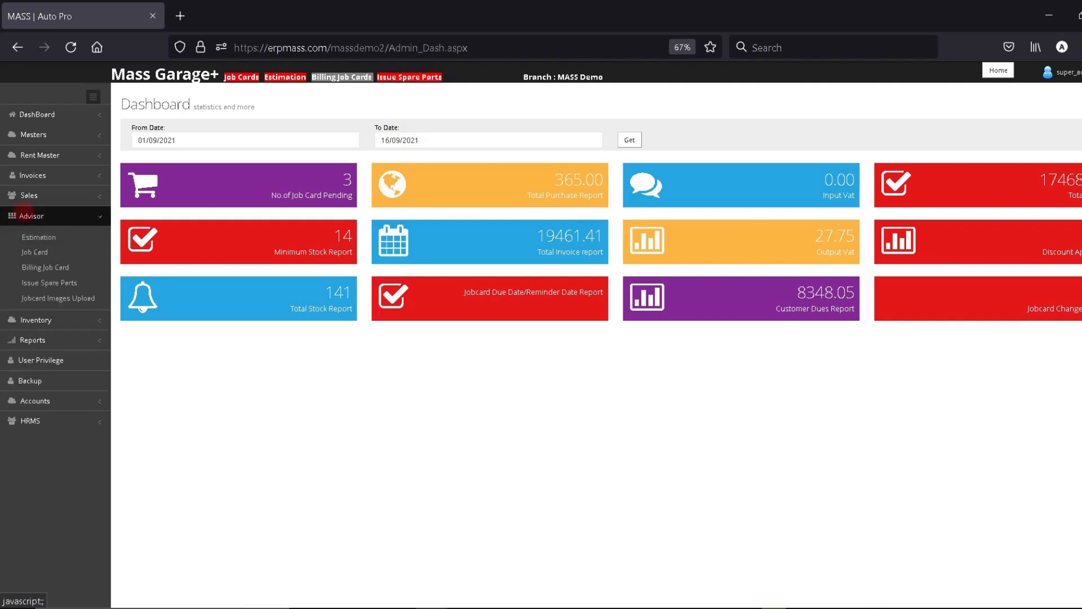
{"action": "mouse_move", "coordinate": [48, 282]}
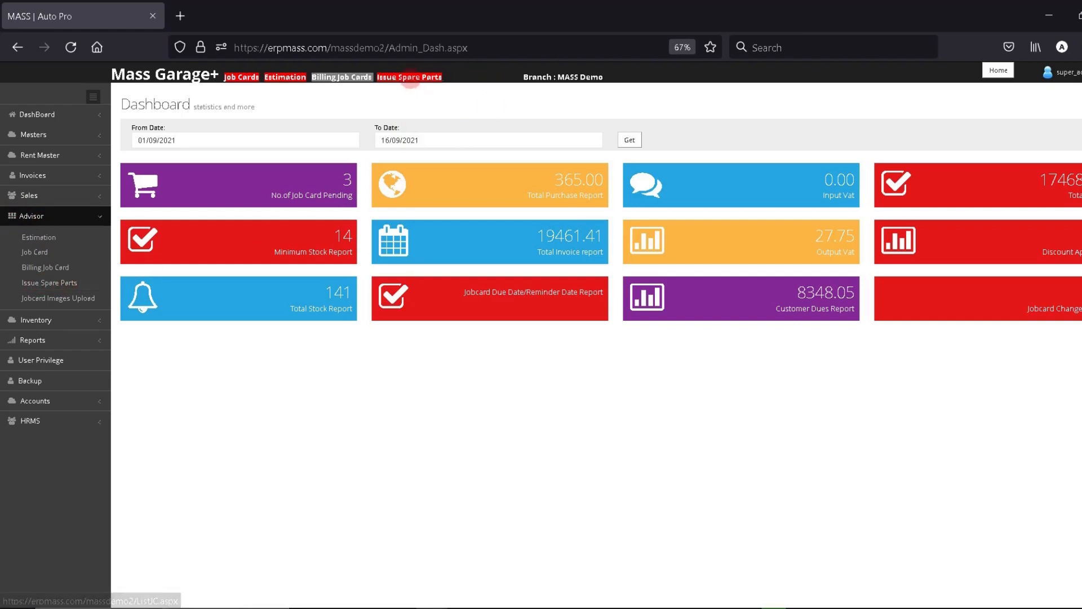
{"action": "left_click", "coordinate": [408, 77]}
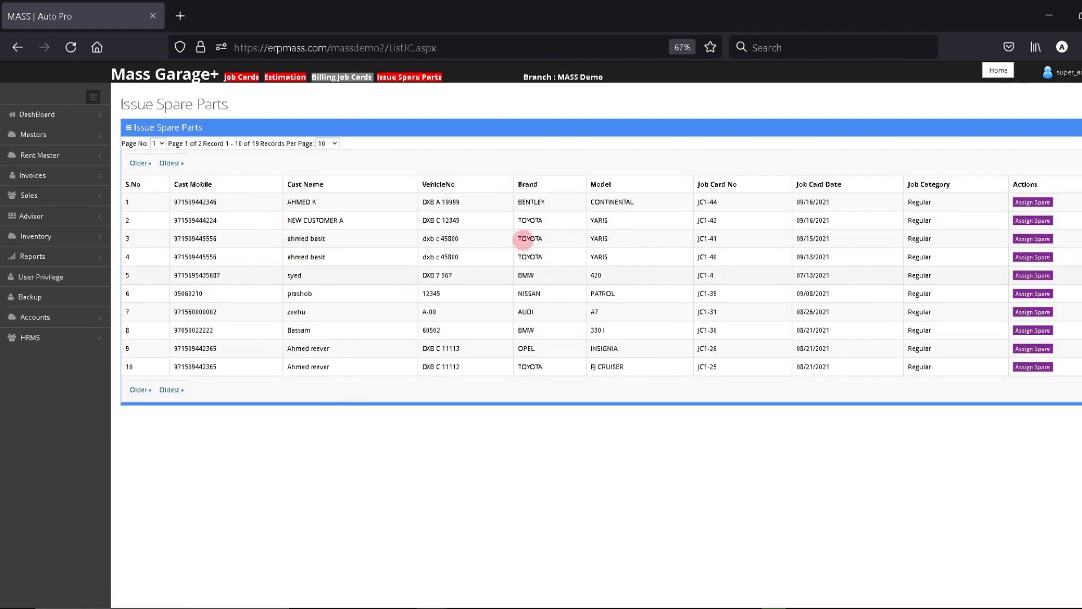
{"action": "mouse_move", "coordinate": [461, 291]}
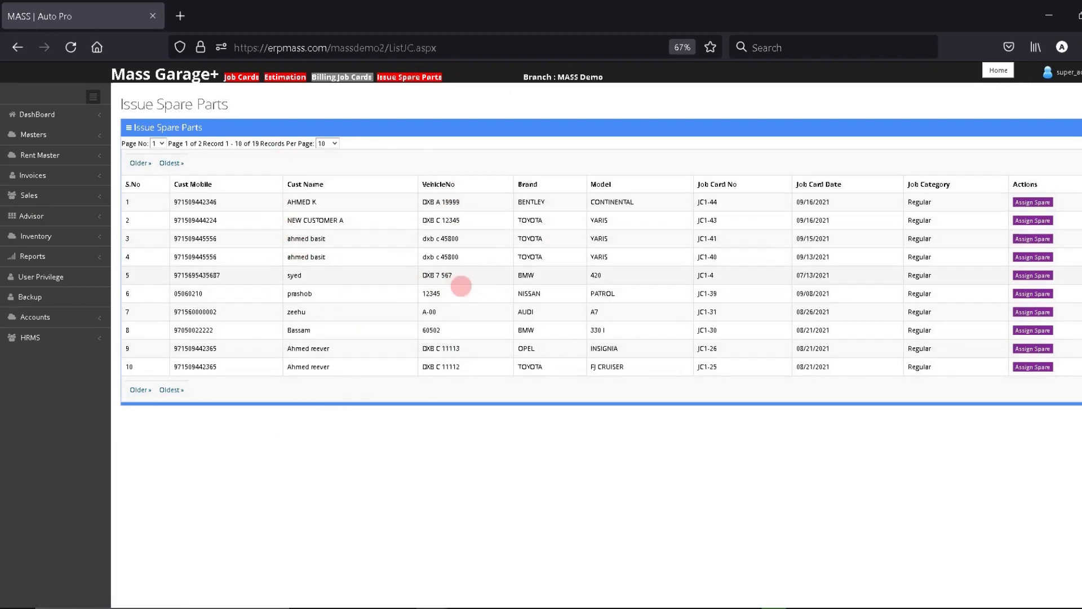
{"action": "mouse_move", "coordinate": [638, 367]}
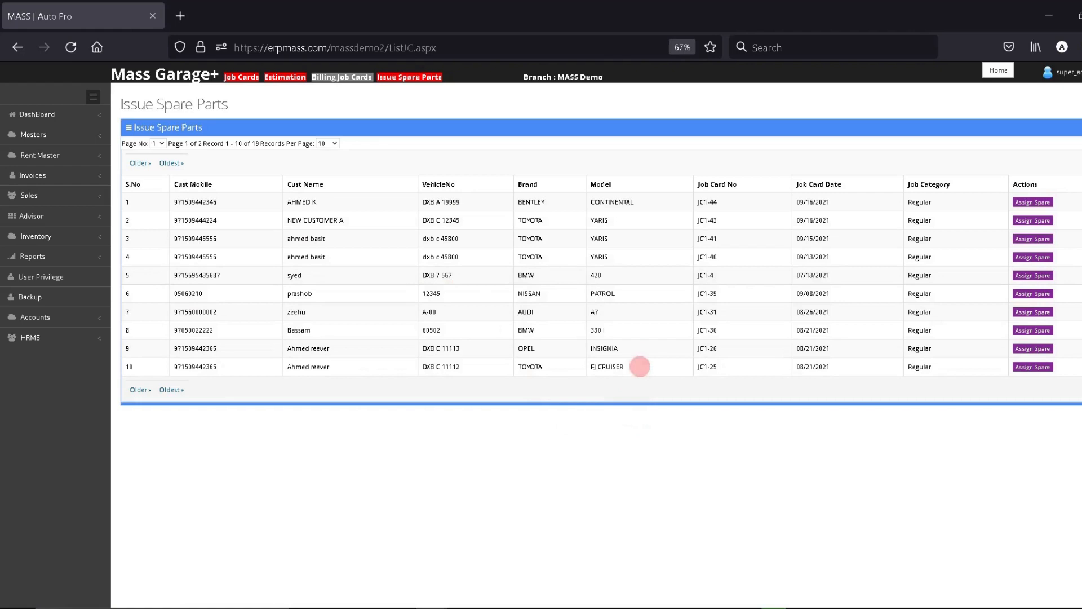
{"action": "mouse_move", "coordinate": [663, 332]}
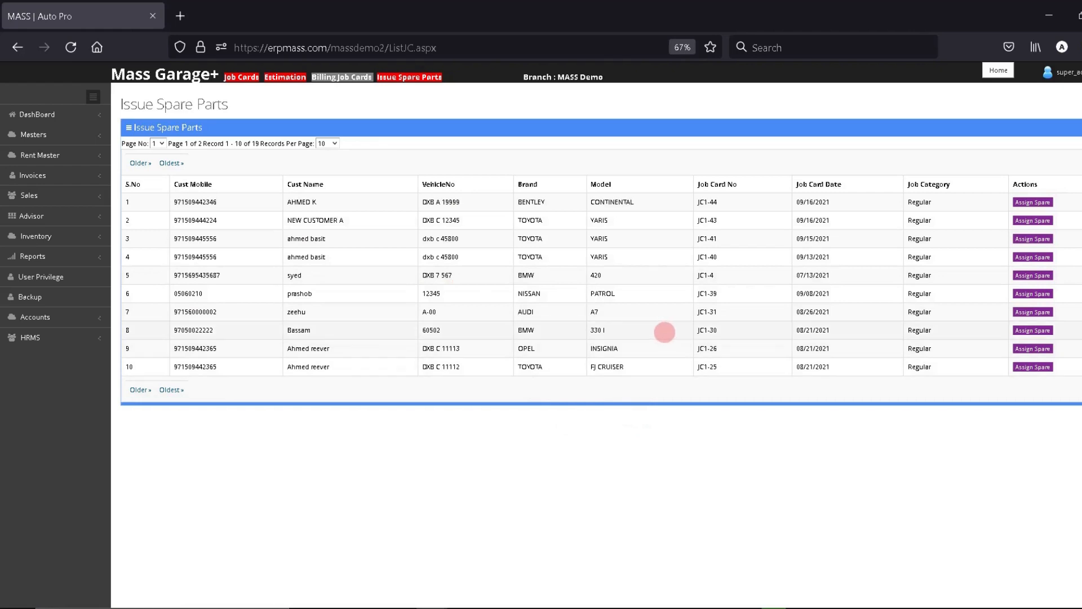
{"action": "mouse_move", "coordinate": [735, 332]}
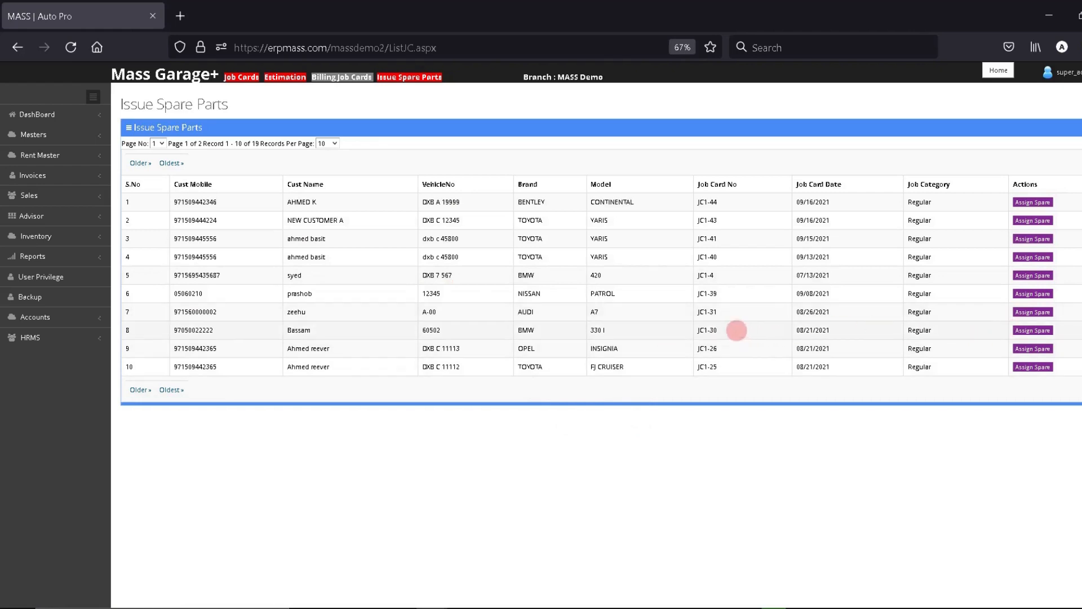
{"action": "mouse_move", "coordinate": [1033, 367]}
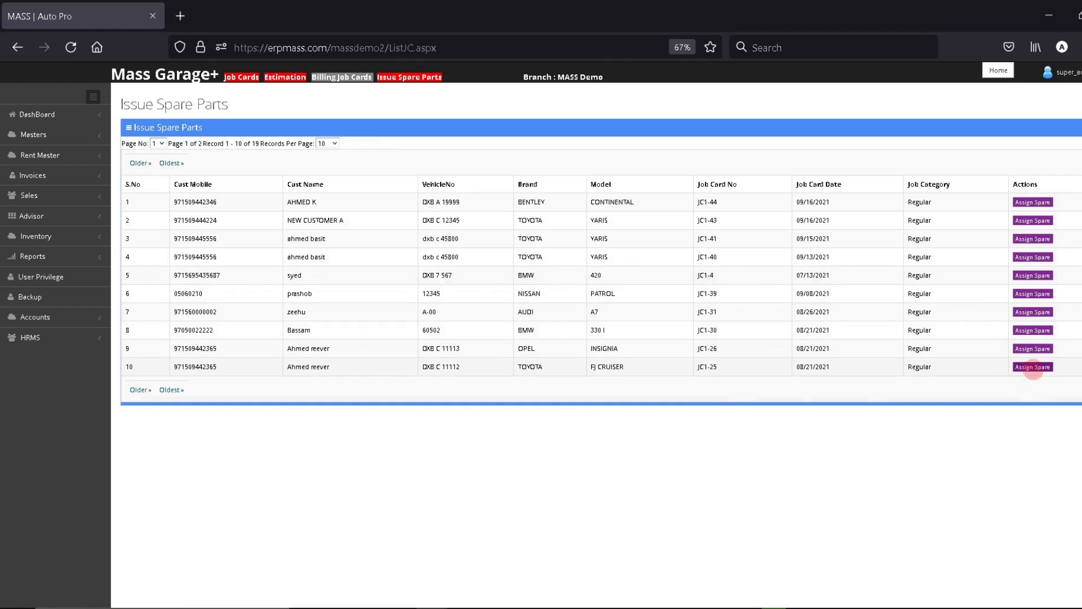
Start Assign Spare for job card JC1-25, the Toyota FJ Cruiser with two parts to issue
{"action": "left_click", "coordinate": [1031, 366]}
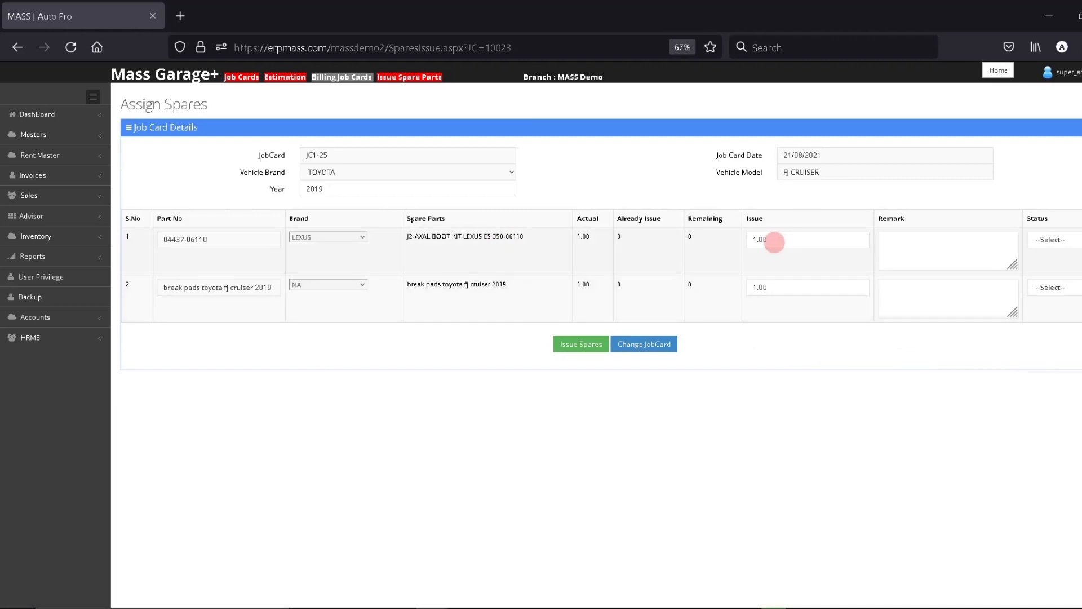
Set the axle boot kit and brake pads to Issued, confirming each issue quantity is 1.00
{"action": "left_click", "coordinate": [1051, 239]}
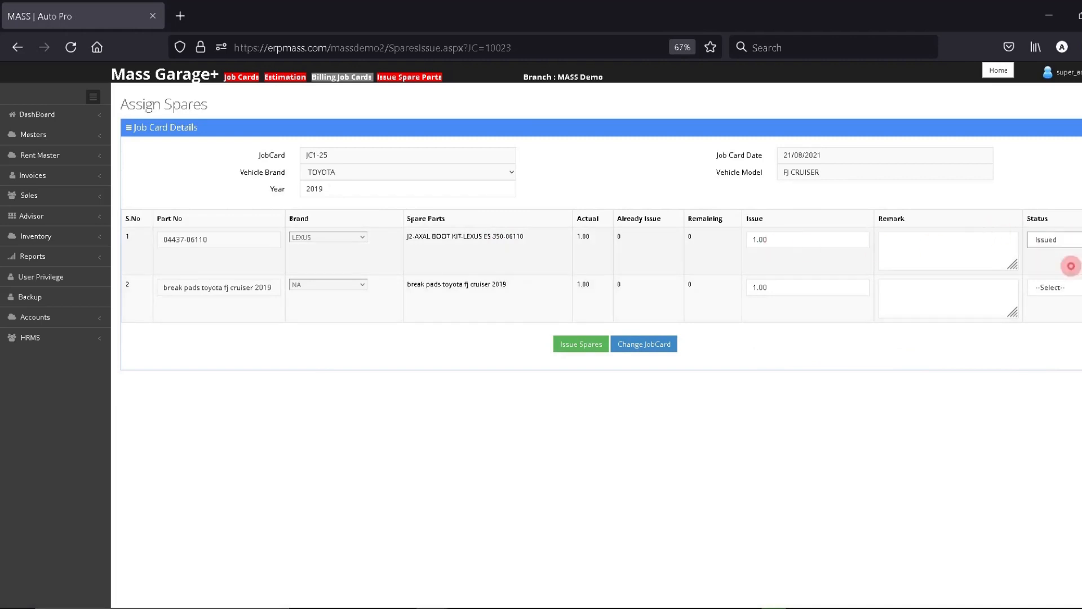
{"action": "left_click", "coordinate": [1053, 287]}
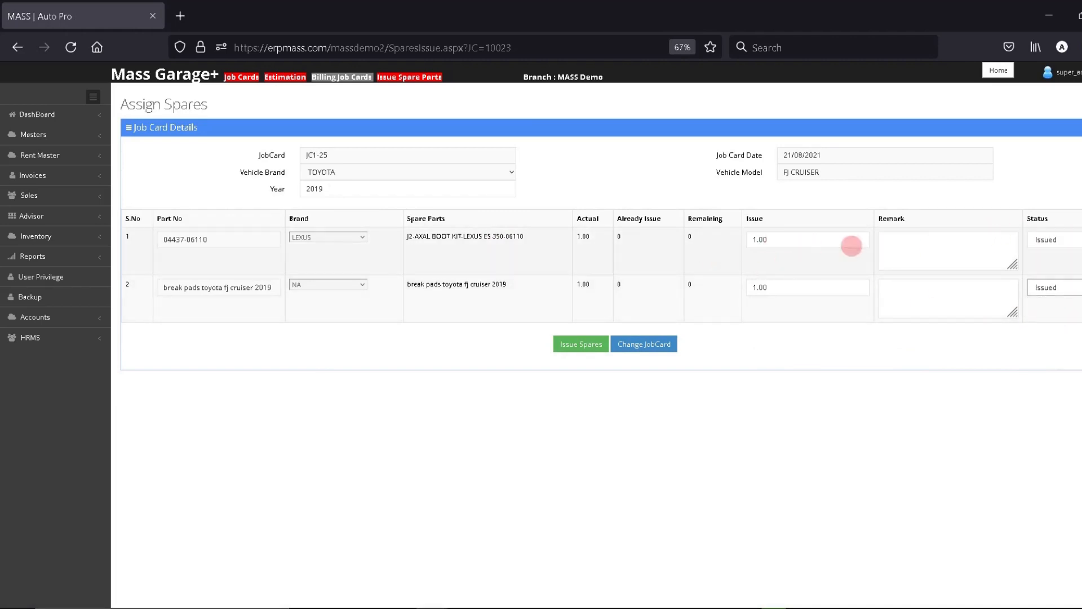
{"action": "triple_click", "coordinate": [806, 239]}
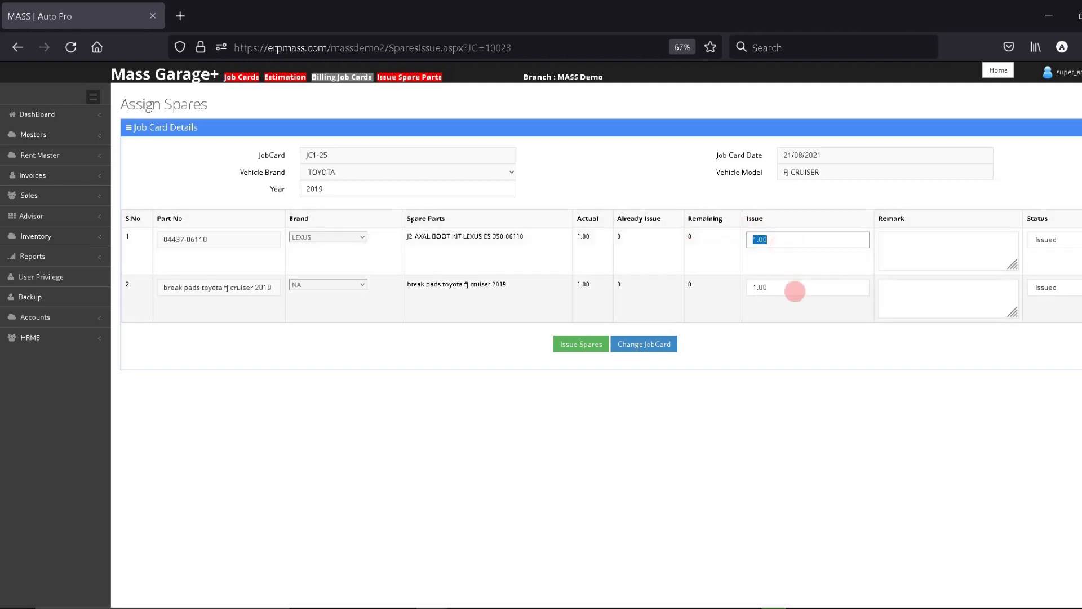
{"action": "left_click", "coordinate": [794, 287]}
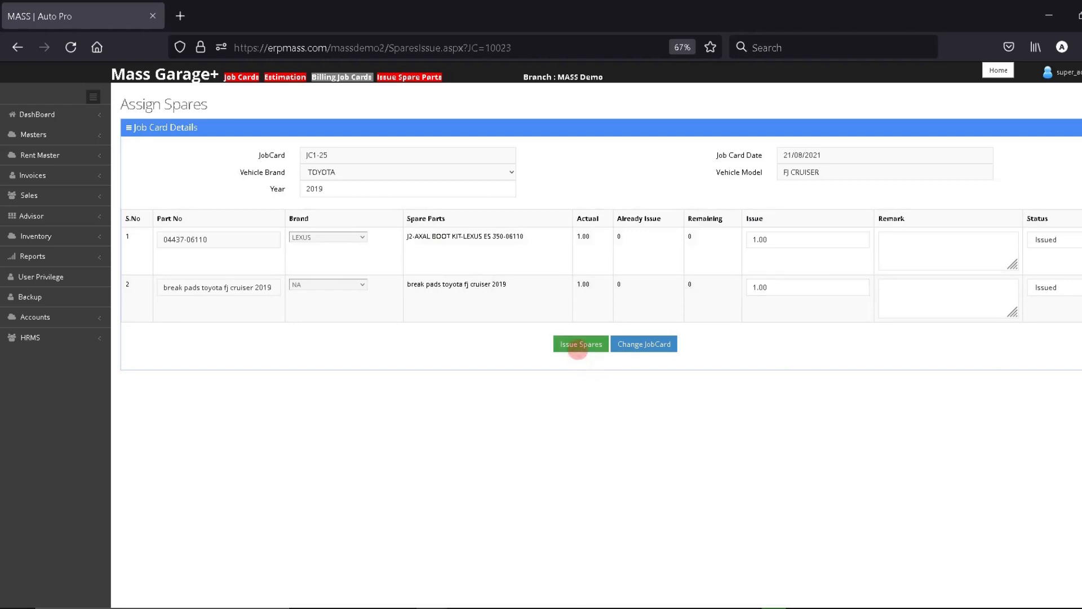
Issue the spares for JC1-25 and show 100 records per page in the pending list
{"action": "left_click", "coordinate": [579, 344]}
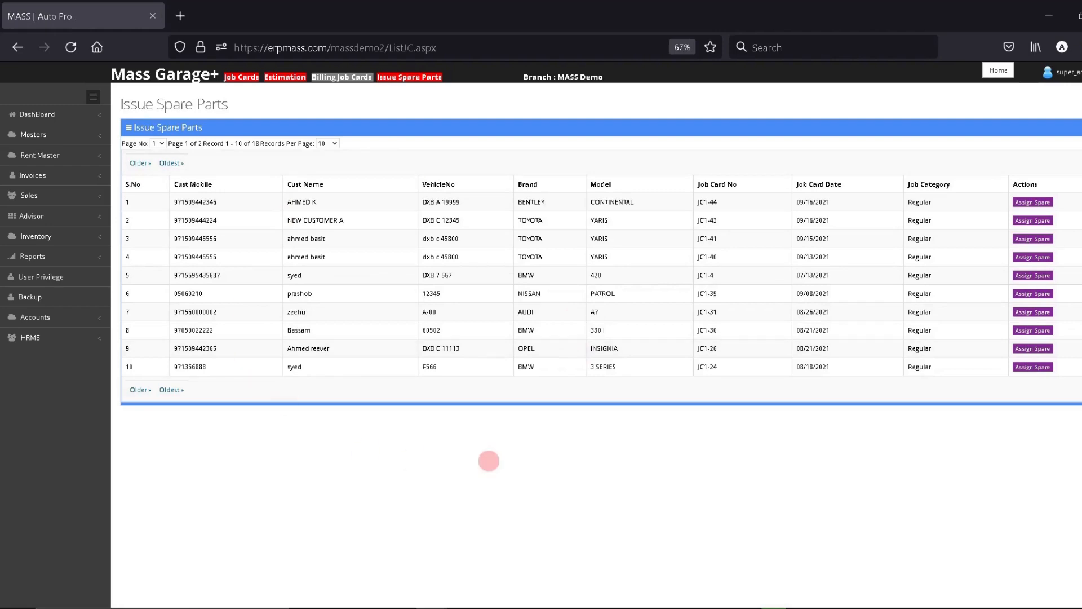
{"action": "left_click", "coordinate": [328, 144]}
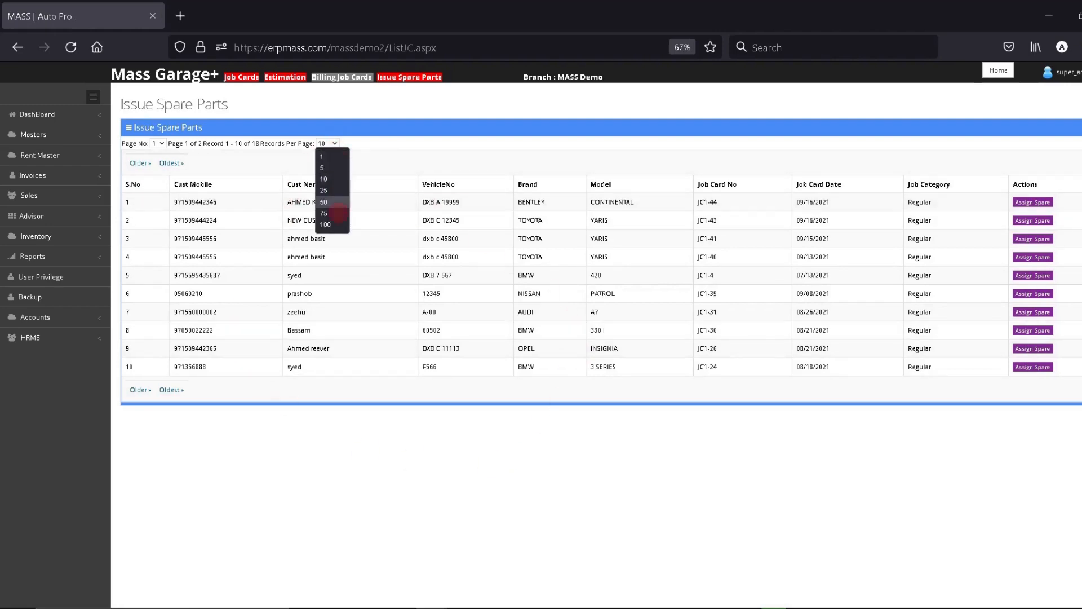
{"action": "left_click", "coordinate": [325, 224]}
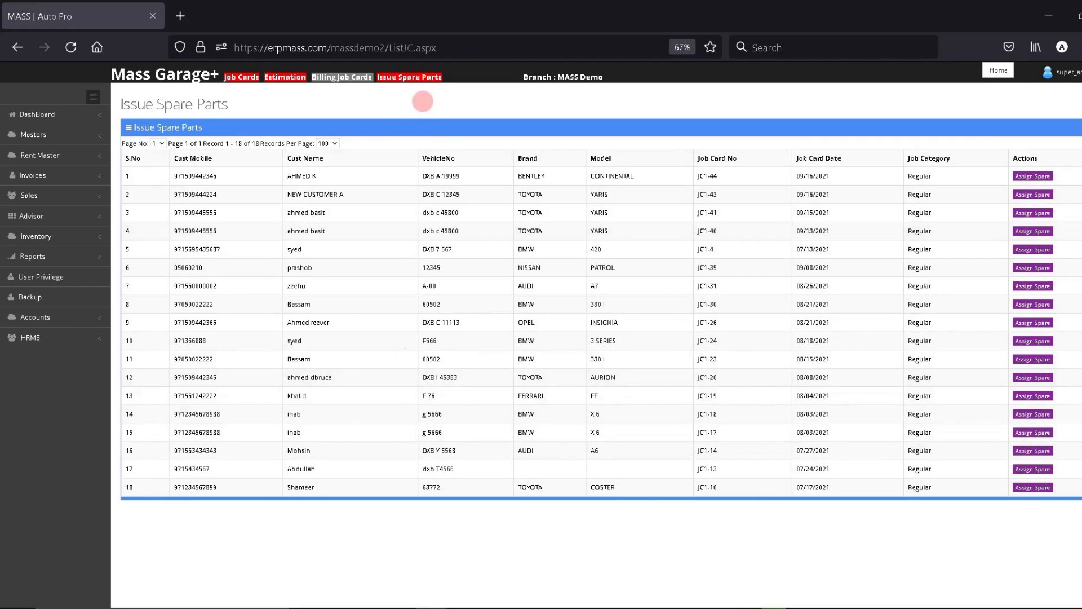
{"action": "mouse_move", "coordinate": [392, 139]}
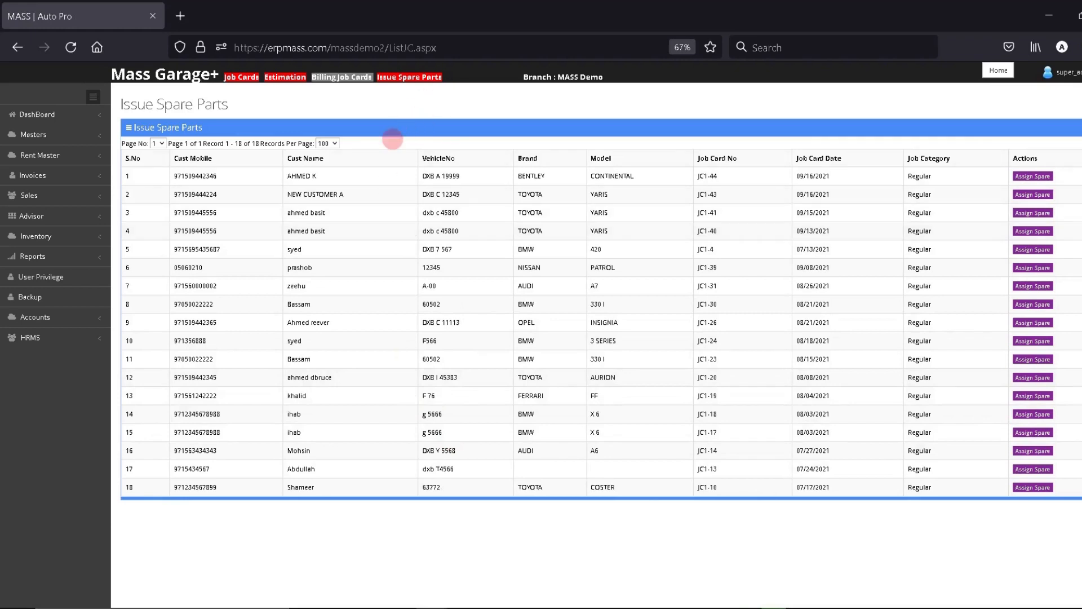